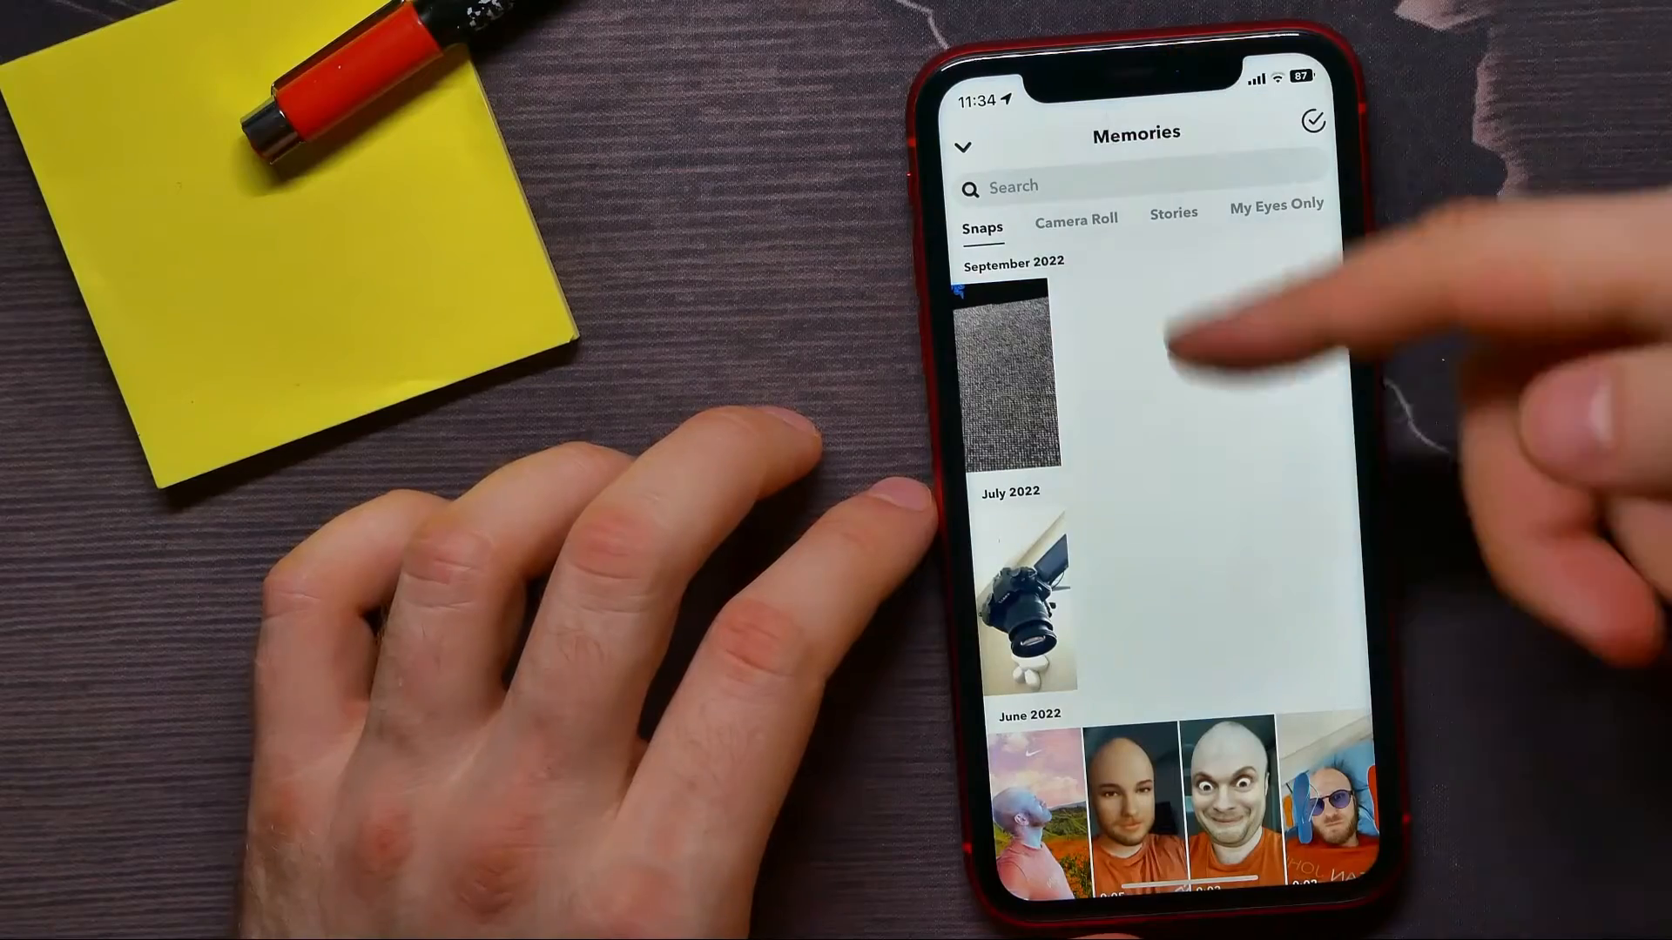
Open the camera-roll photo of feet and a scooter in the editor and show the sounds list
scroll("down", 3)
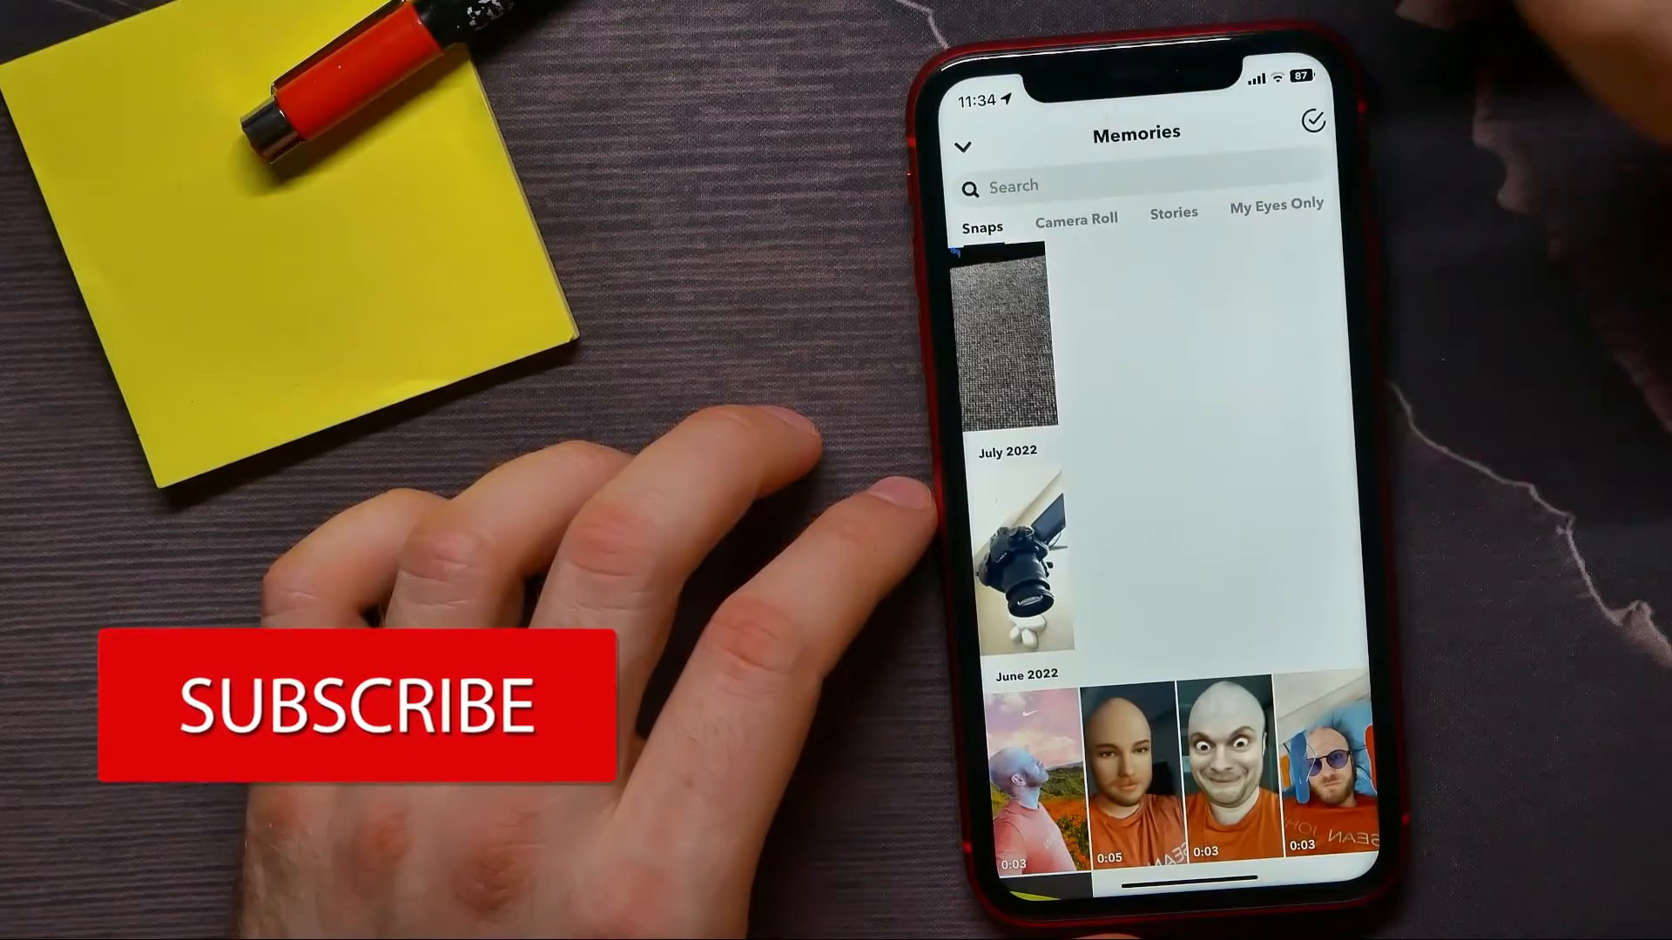
left_click(1076, 219)
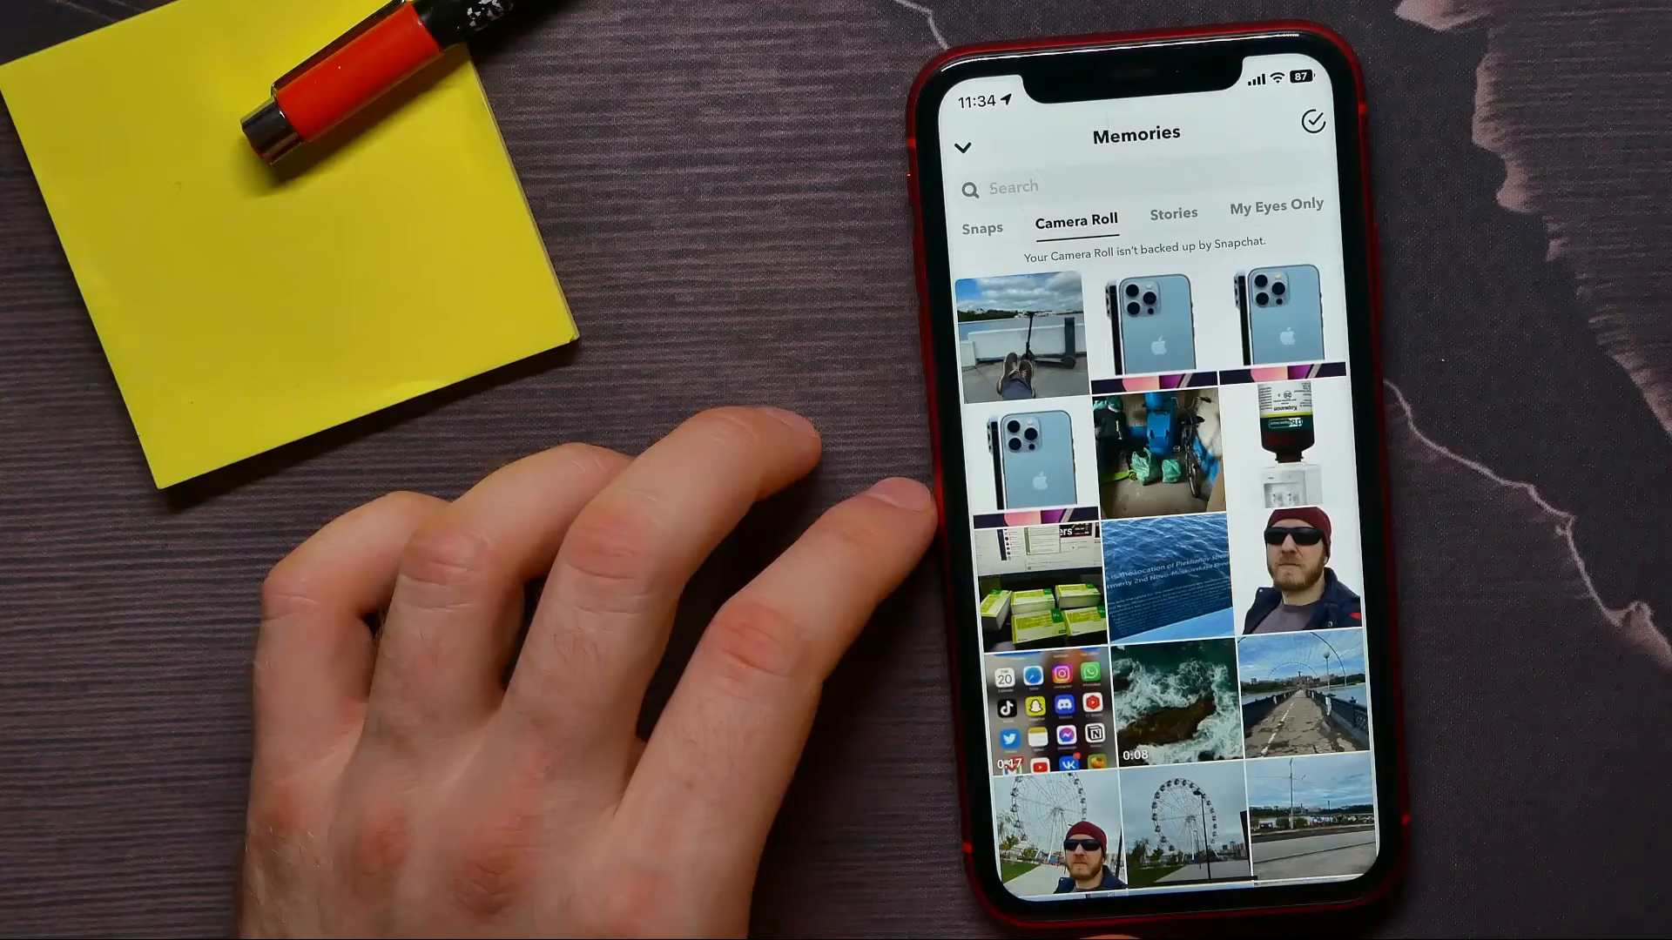
left_click(1019, 336)
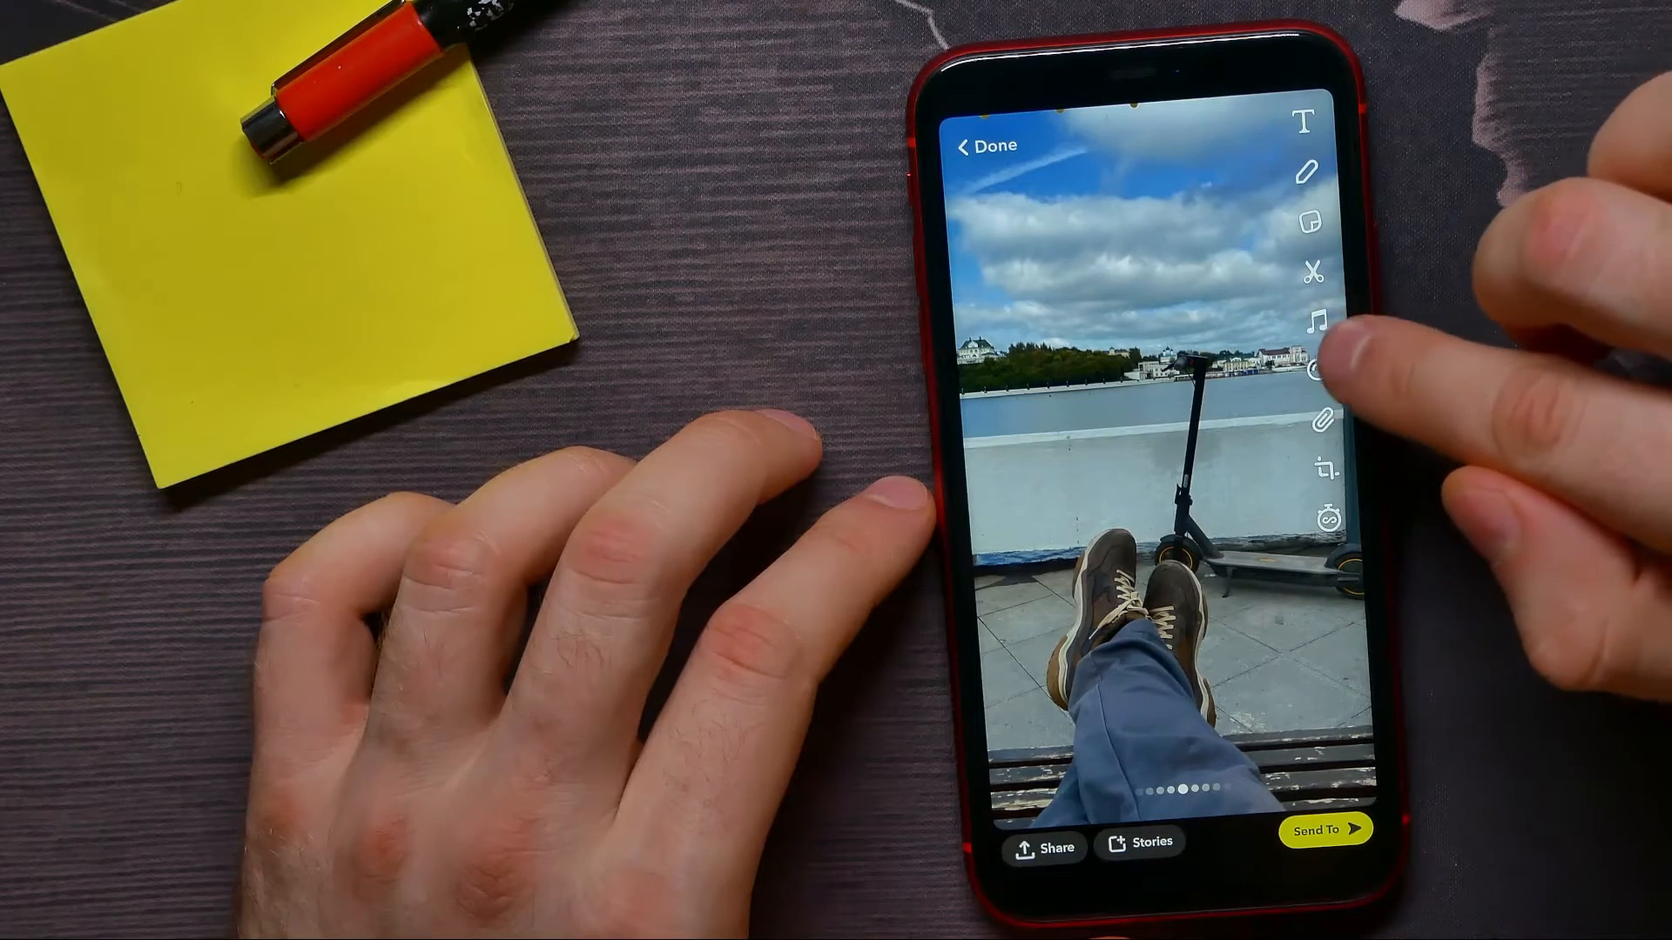
left_click(1320, 321)
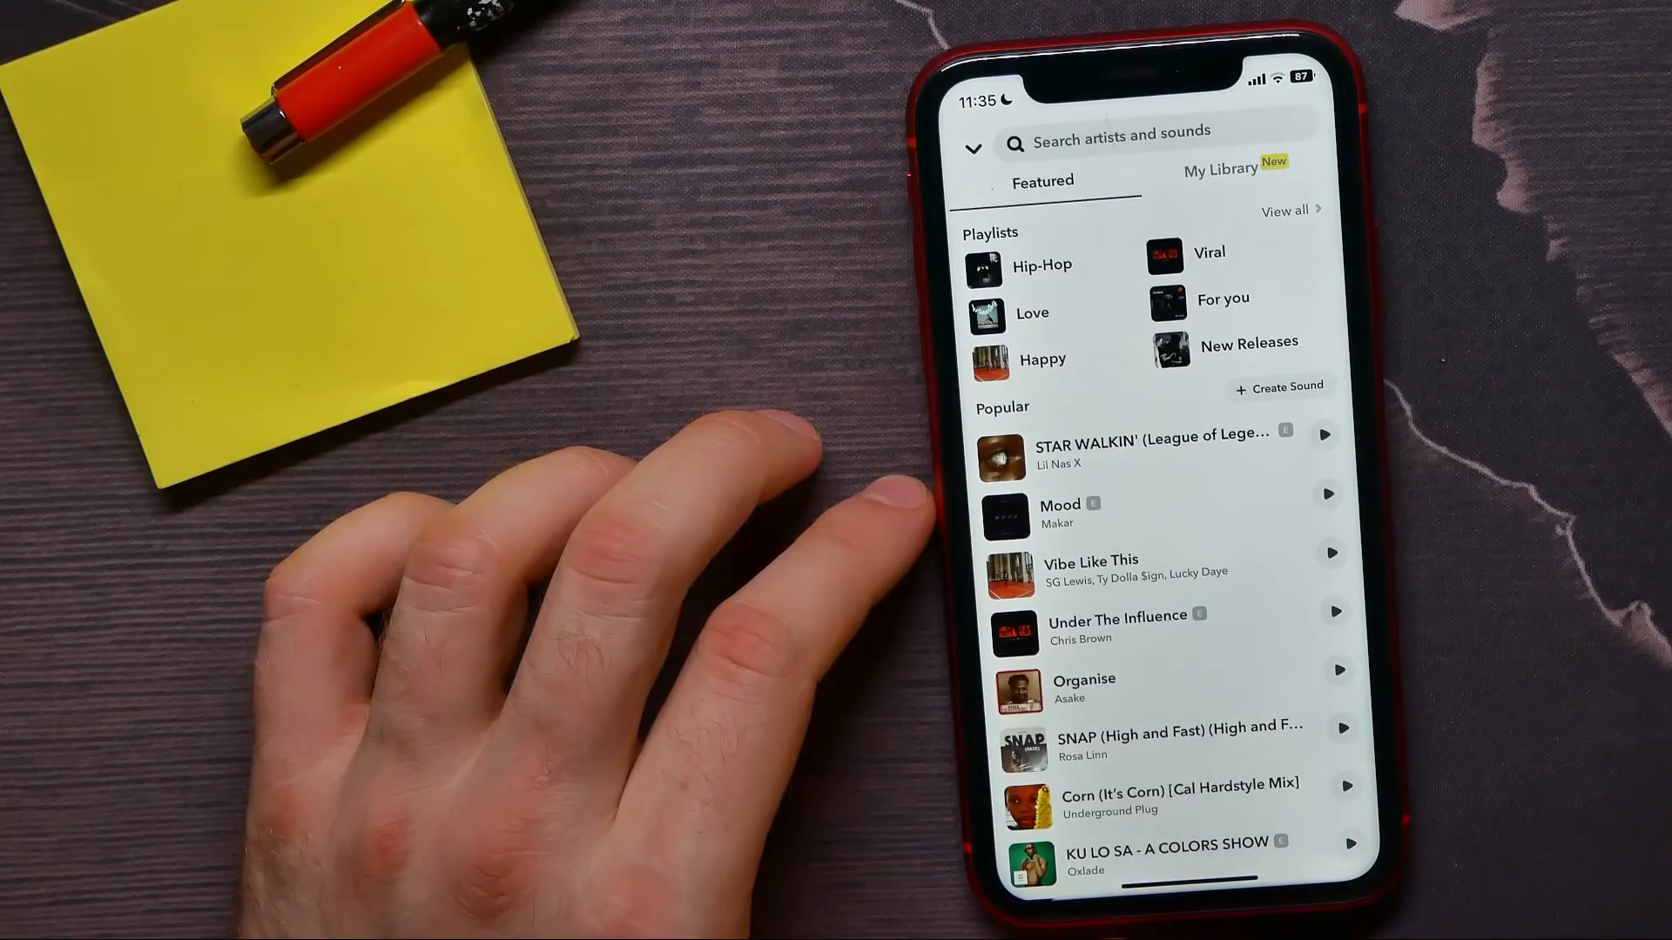
Choose Mood by Makar from the Popular list and confirm the clip as a music sticker
left_click(1151, 443)
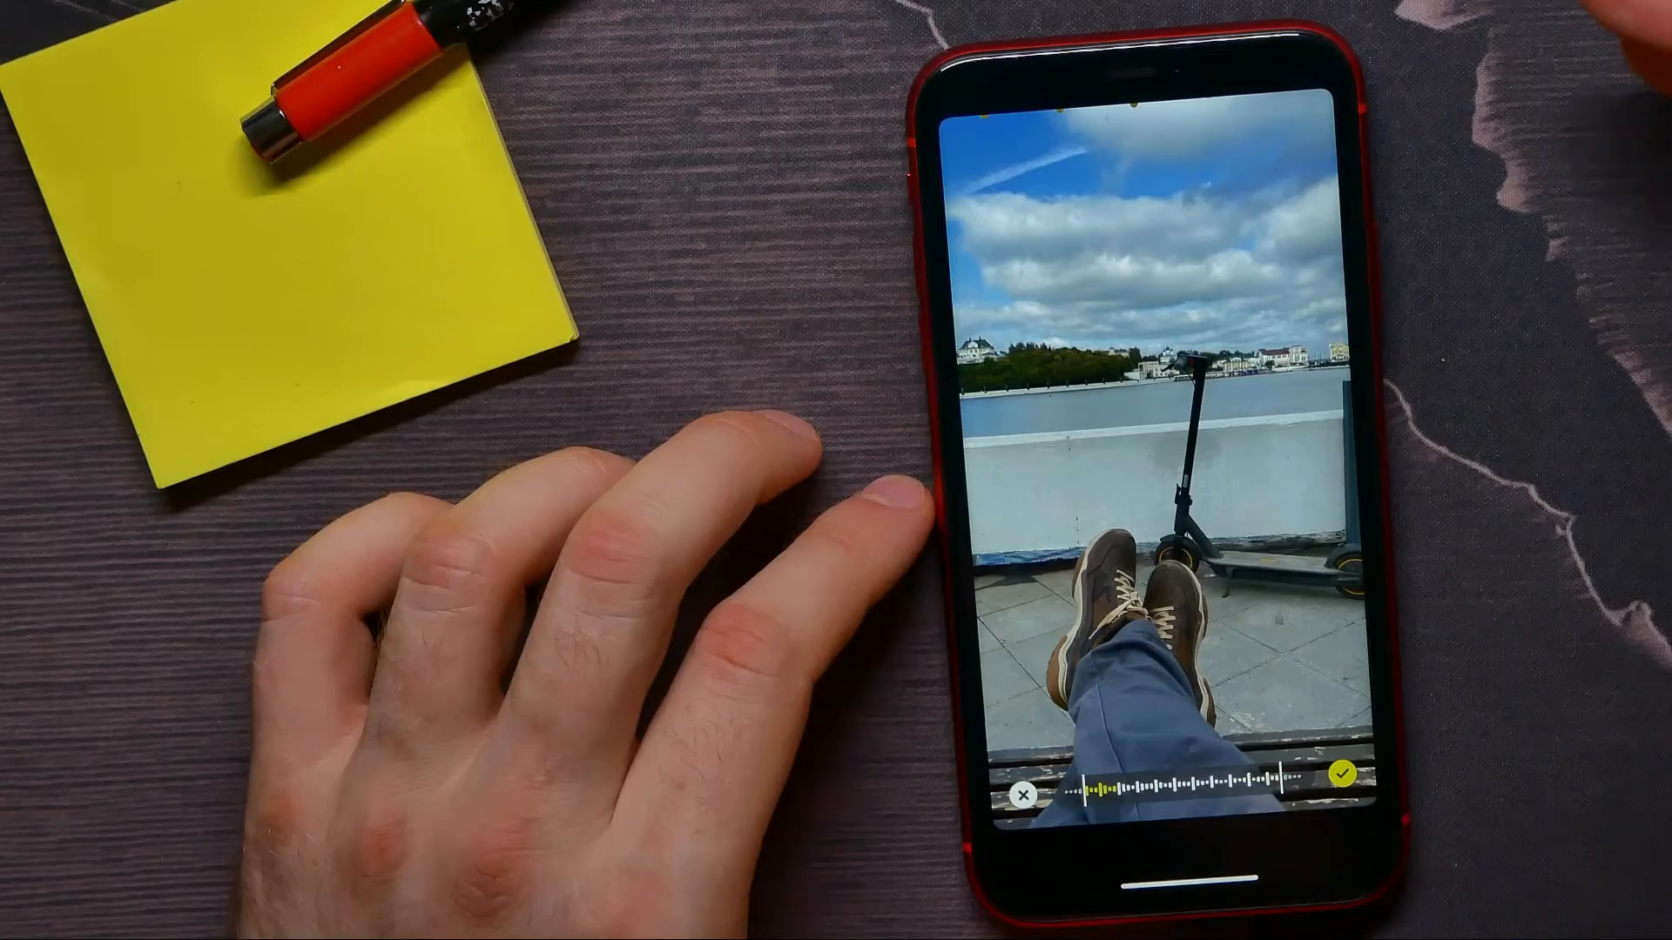
left_click(1341, 770)
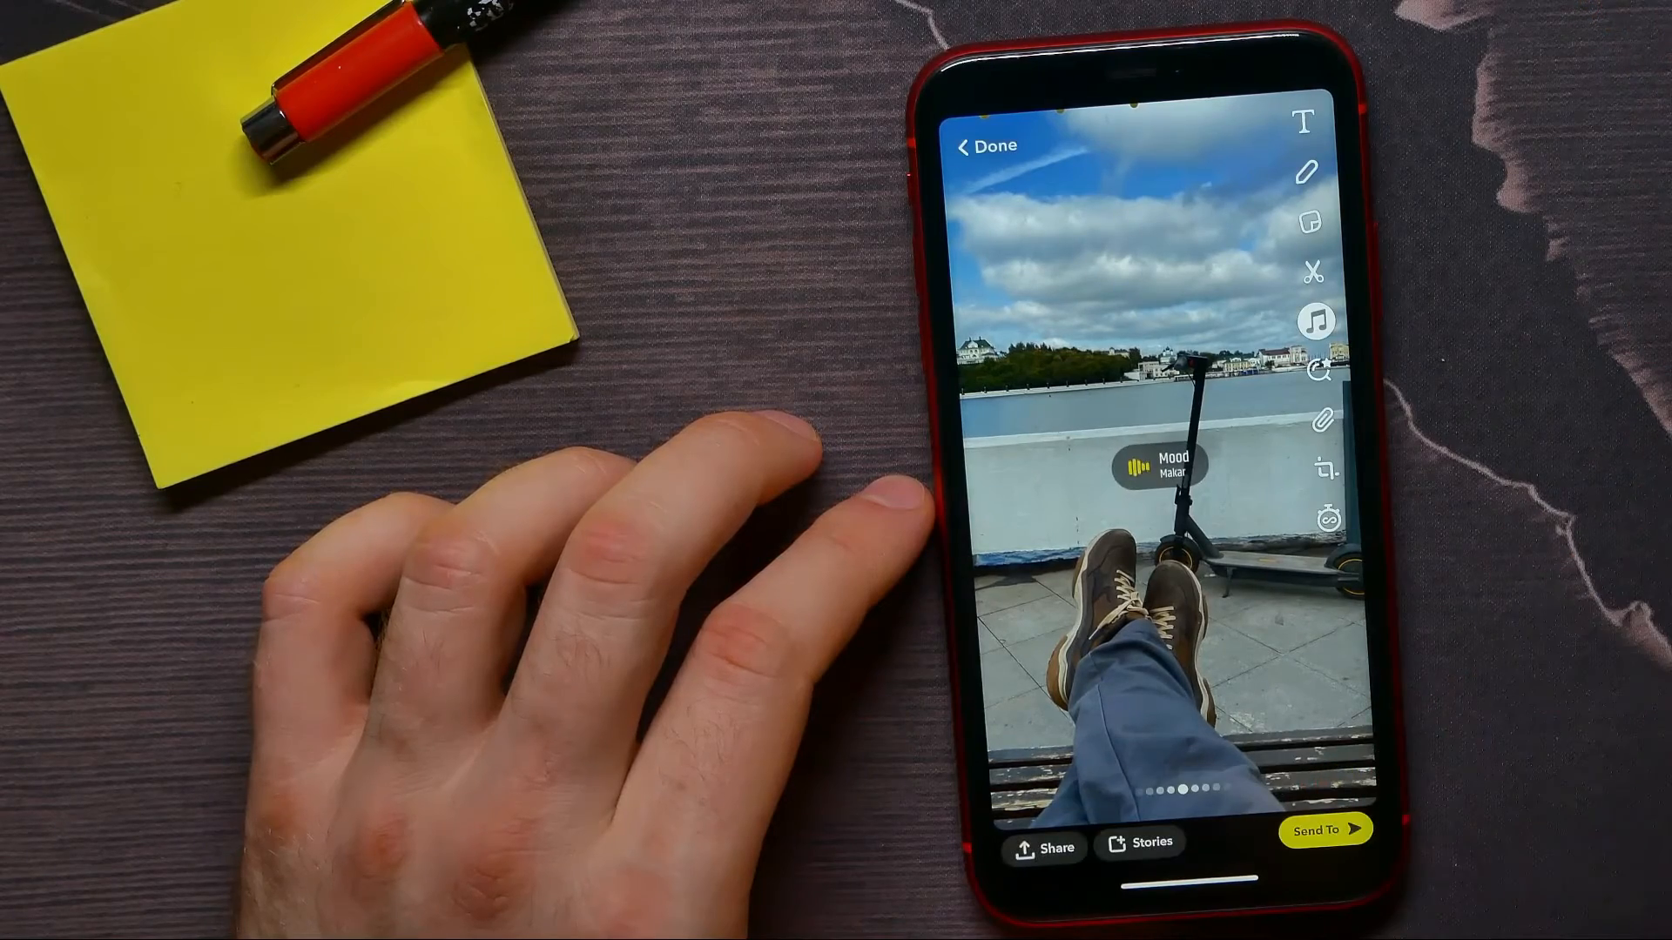